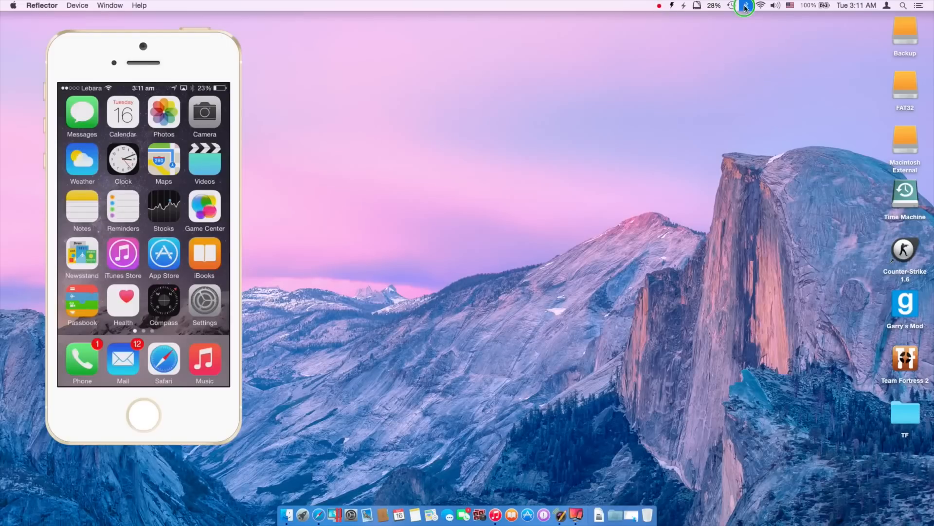
Open the Bluetooth menu from the macOS menu bar to see its file and preference options
click(745, 6)
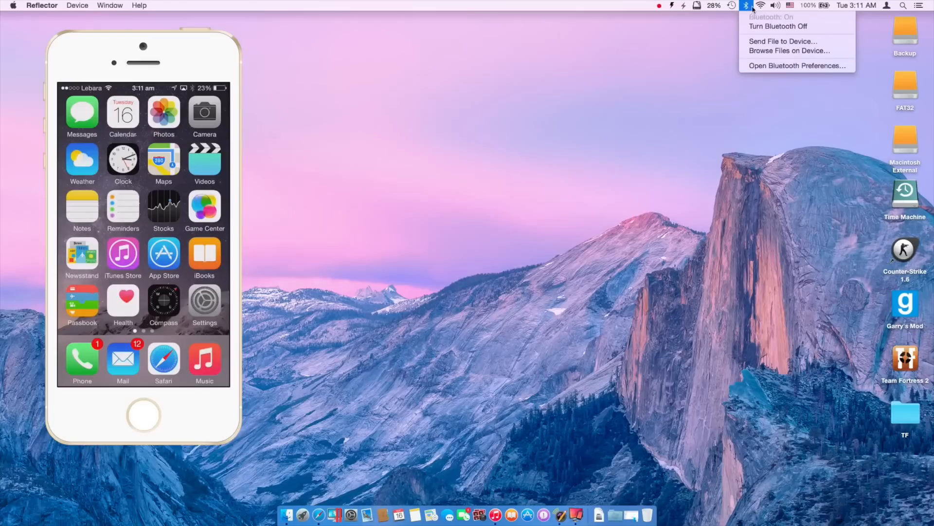
mouse_move(788, 51)
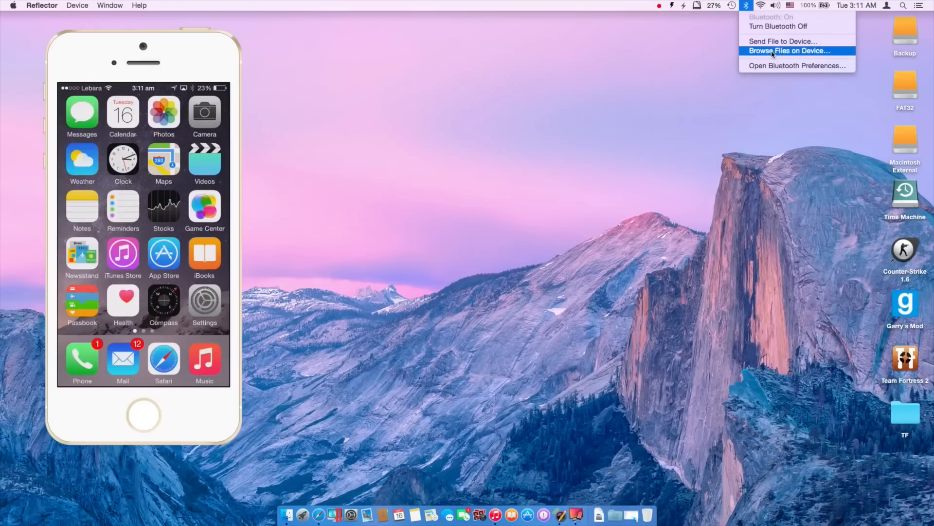
mouse_move(796, 66)
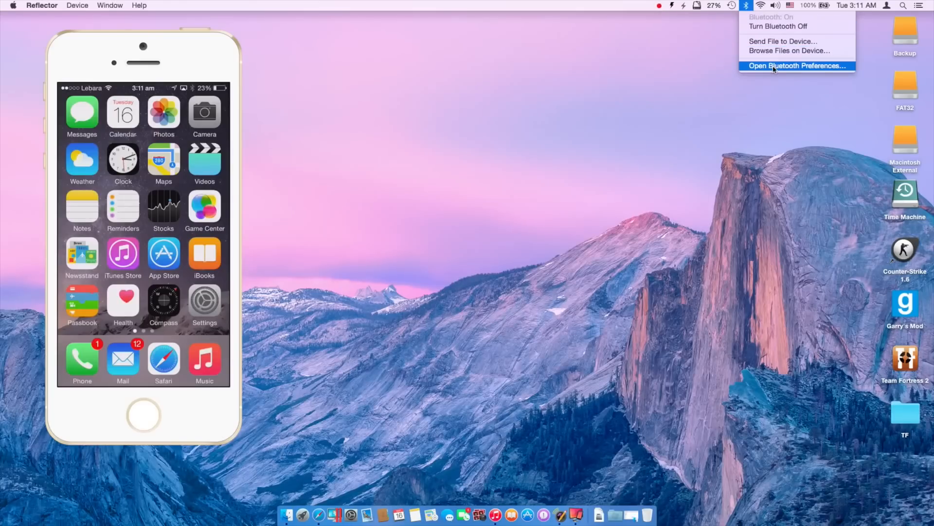
Open Bluetooth Preferences from the Bluetooth menu and reposition the preferences window
click(796, 66)
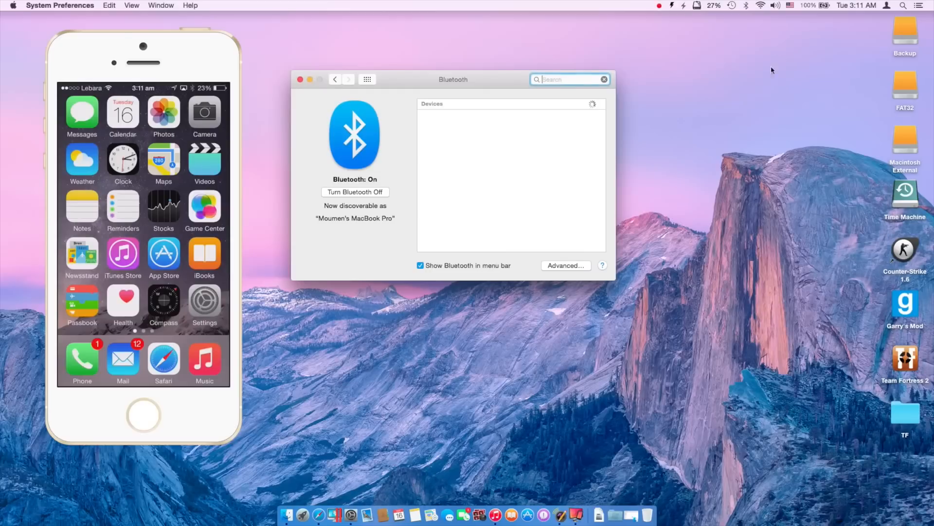
mouse_move(751, 7)
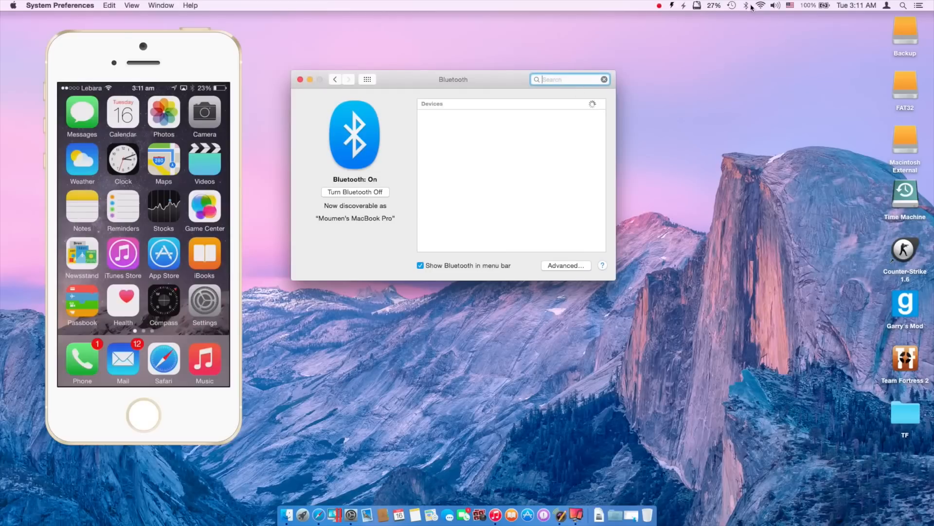
mouse_move(746, 5)
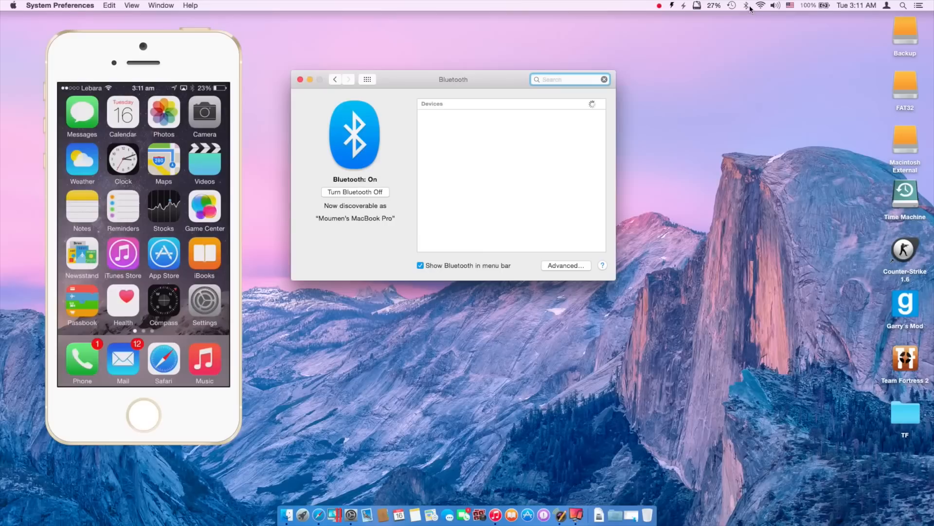
mouse_move(747, 12)
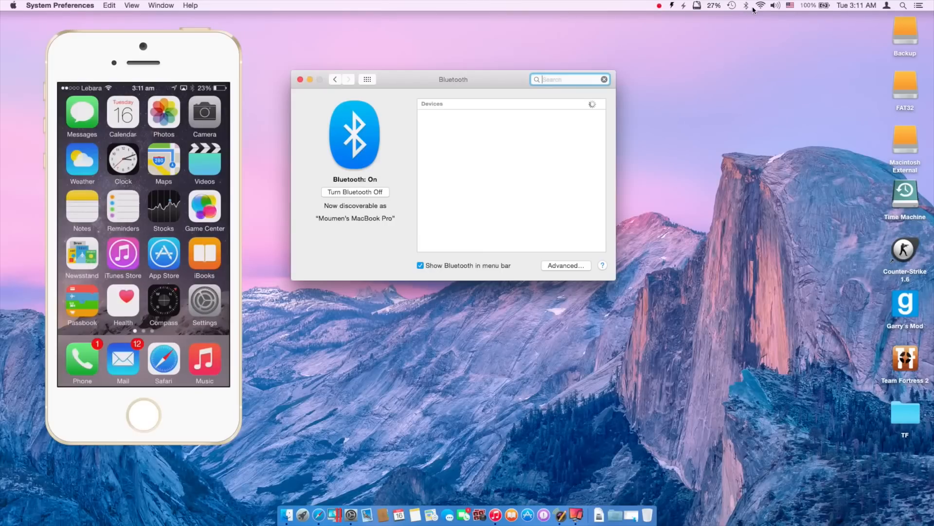
mouse_move(464, 85)
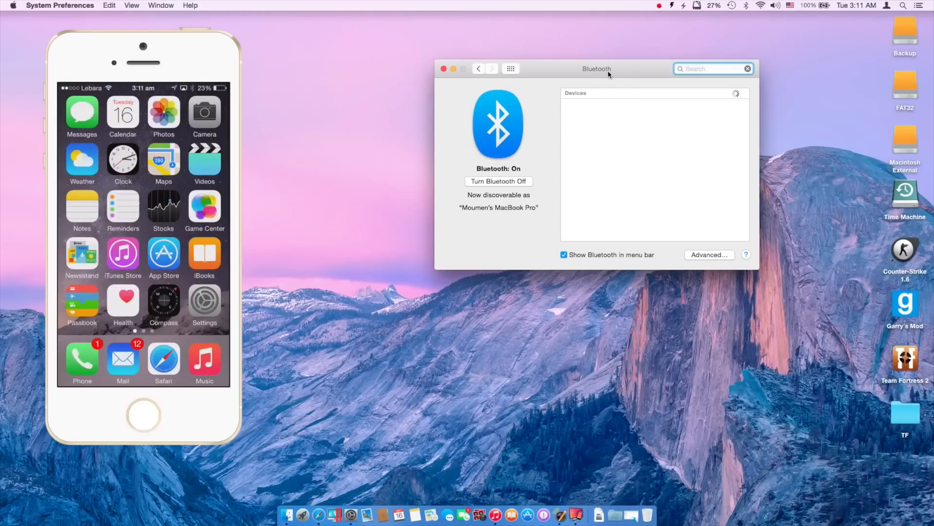
click(712, 69)
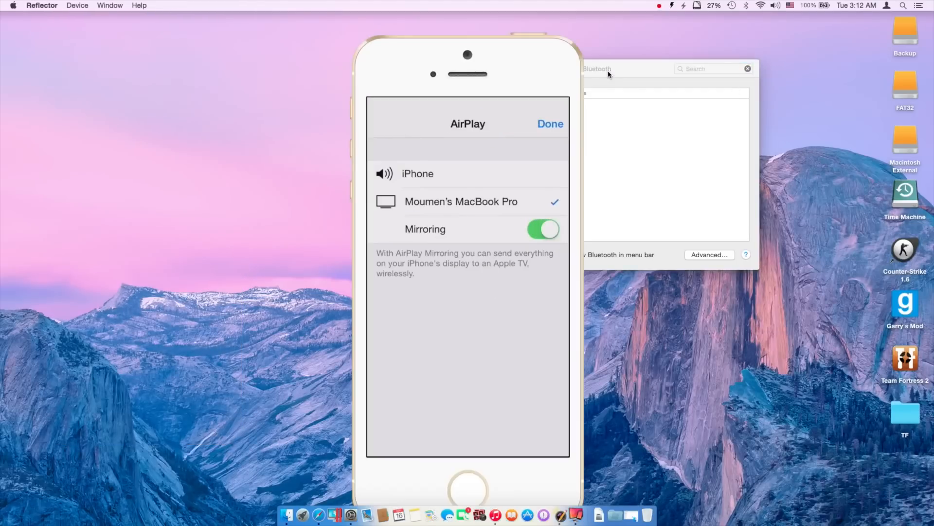
On the mirrored iPhone, open Settings > Bluetooth so the Mac lists the iPhone and iPad
click(550, 123)
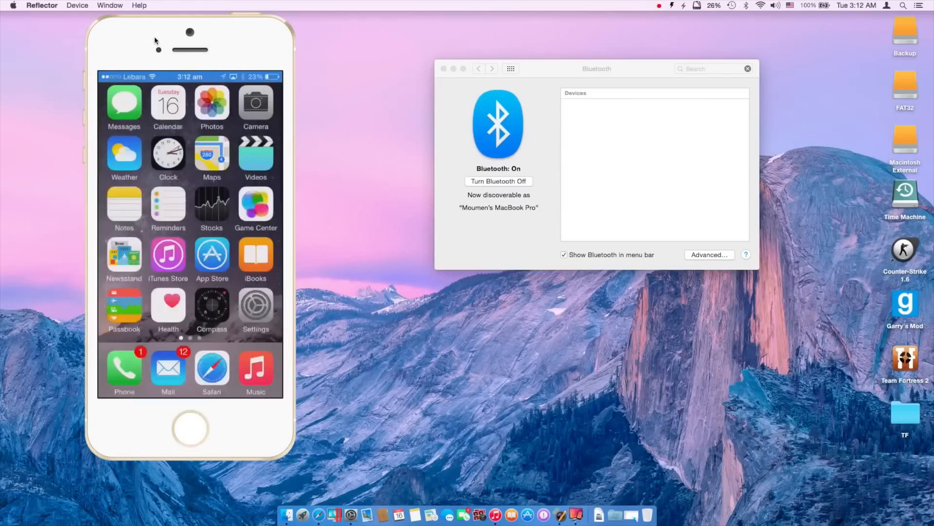
click(256, 306)
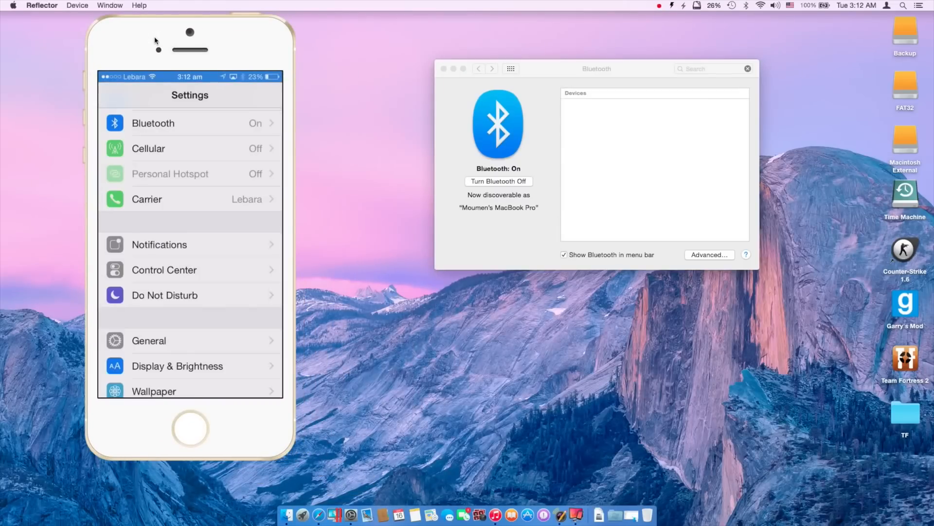
click(152, 123)
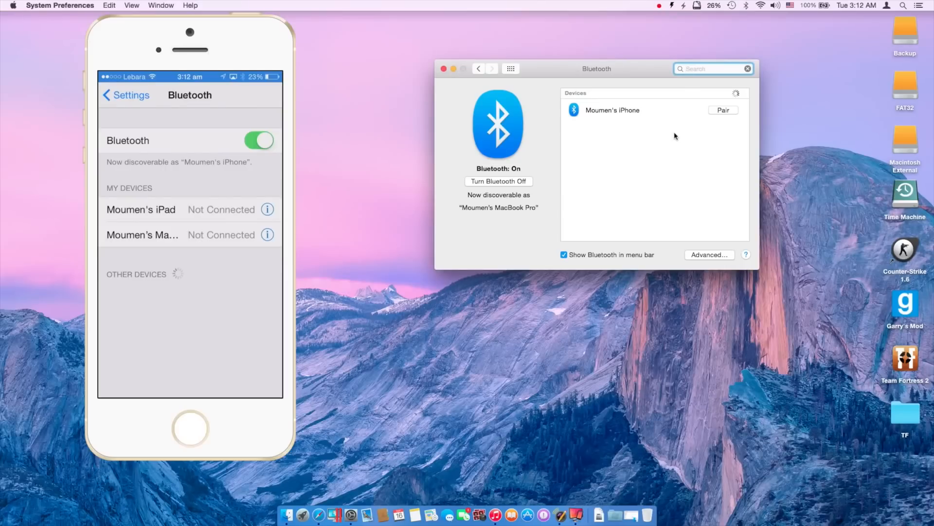
click(714, 68)
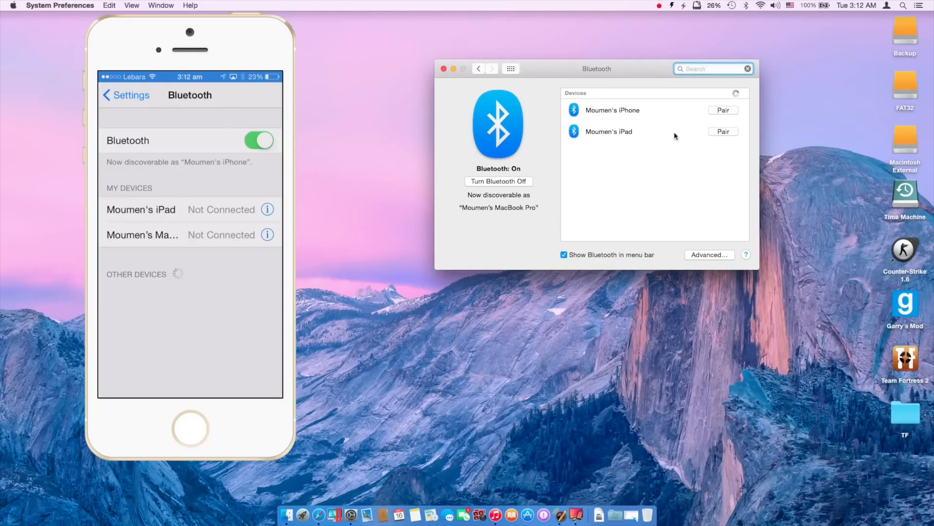
click(712, 68)
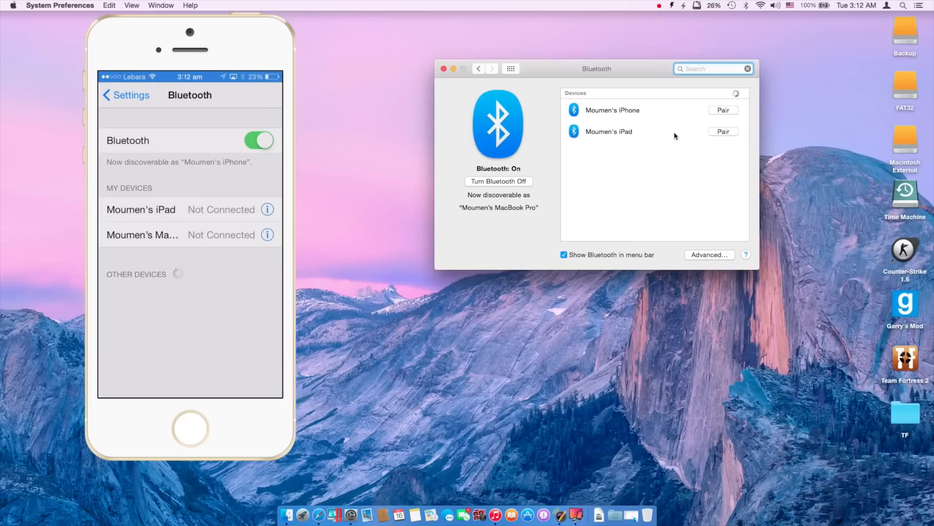
click(712, 69)
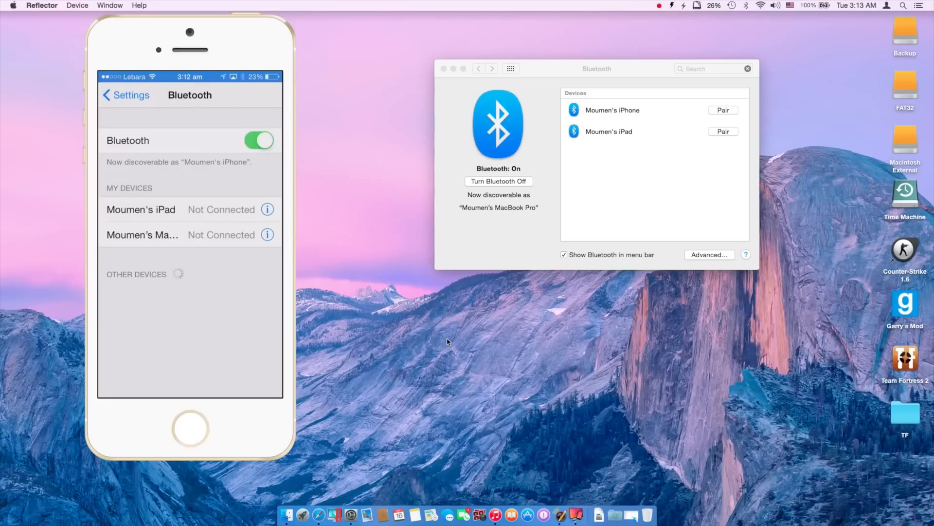
Open a Berlin - Kreuzberg photo in the iPhone's Photos app and bring up its share sheet
click(189, 428)
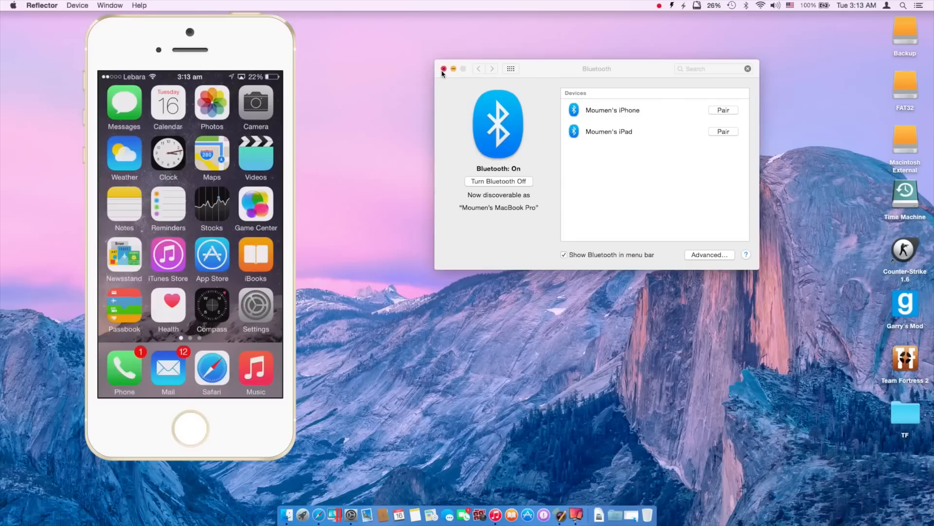
click(443, 68)
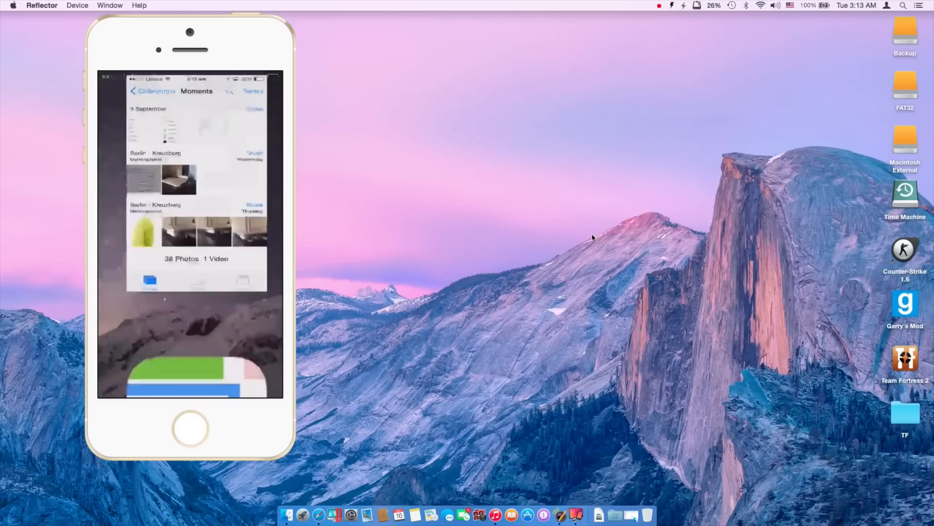
click(178, 233)
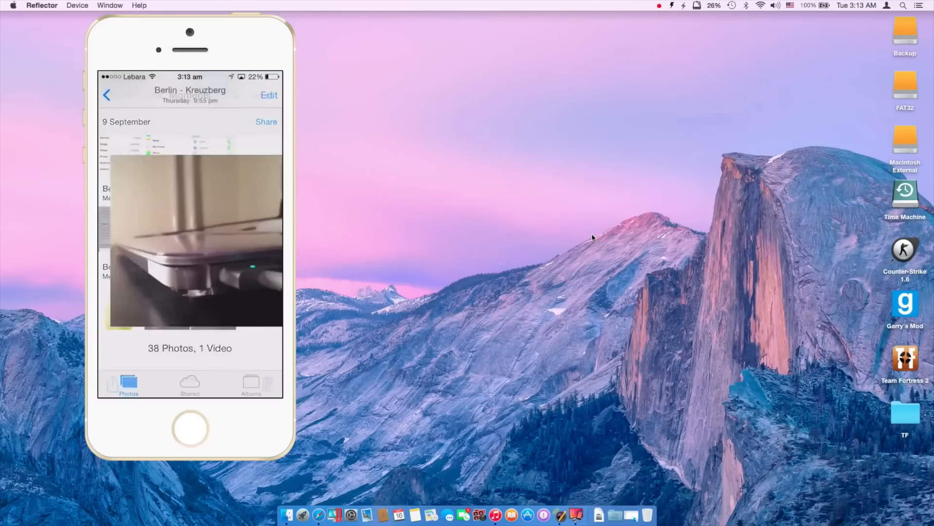
click(189, 239)
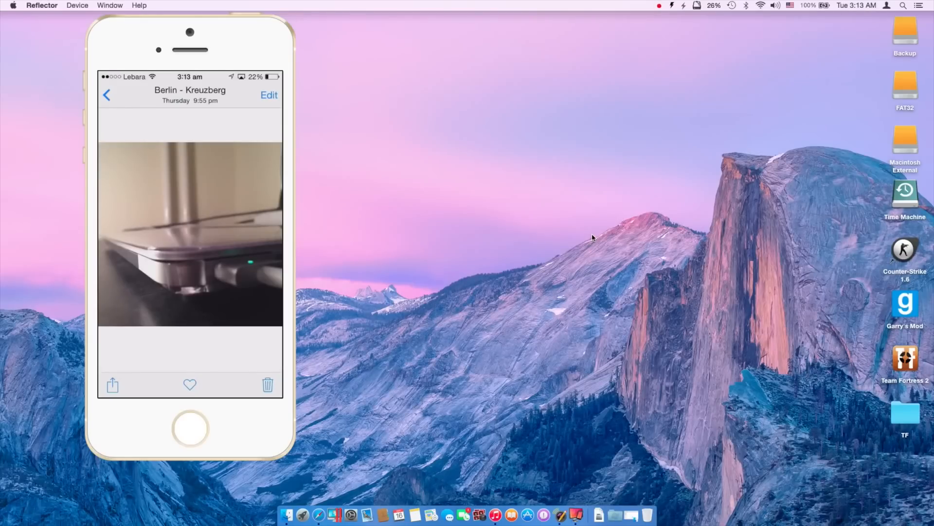
click(112, 385)
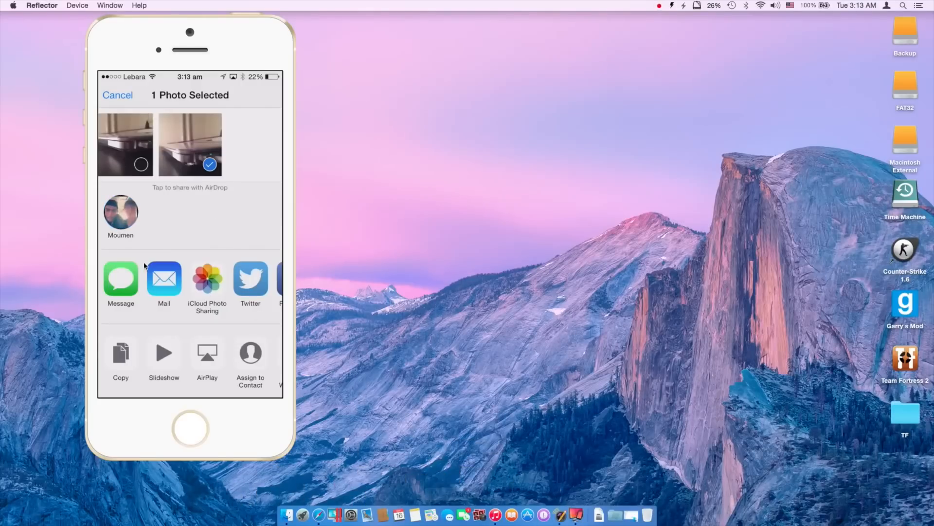
mouse_move(632, 497)
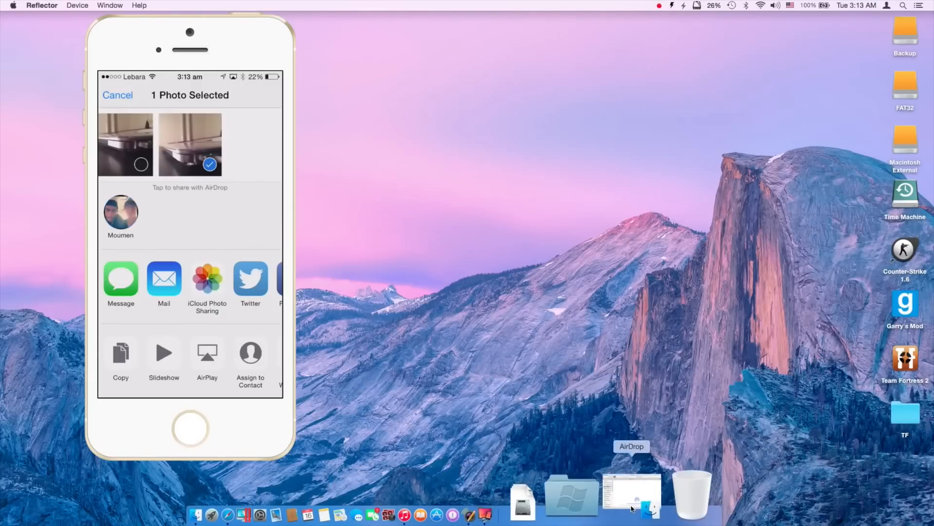
Open Finder's AirDrop window from the Dock so the iPhone lists the MacBook as a recipient
click(631, 496)
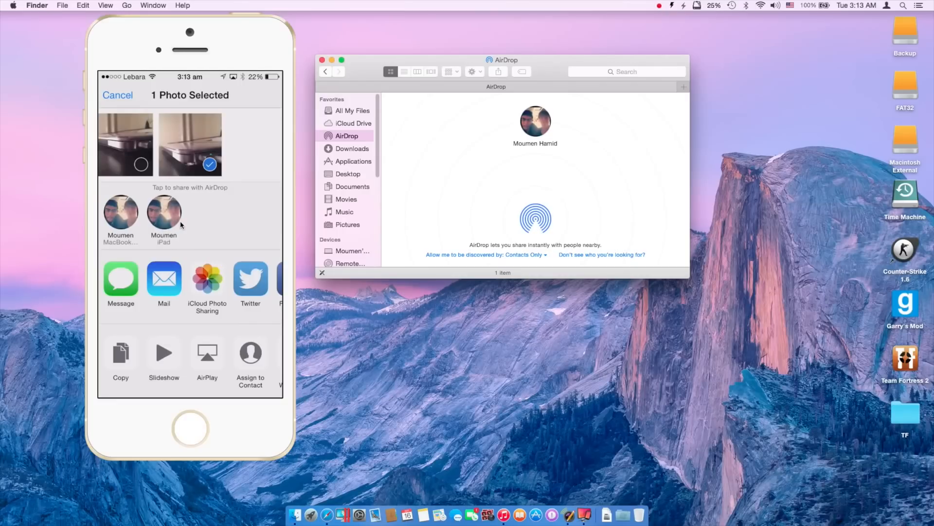
mouse_move(108, 249)
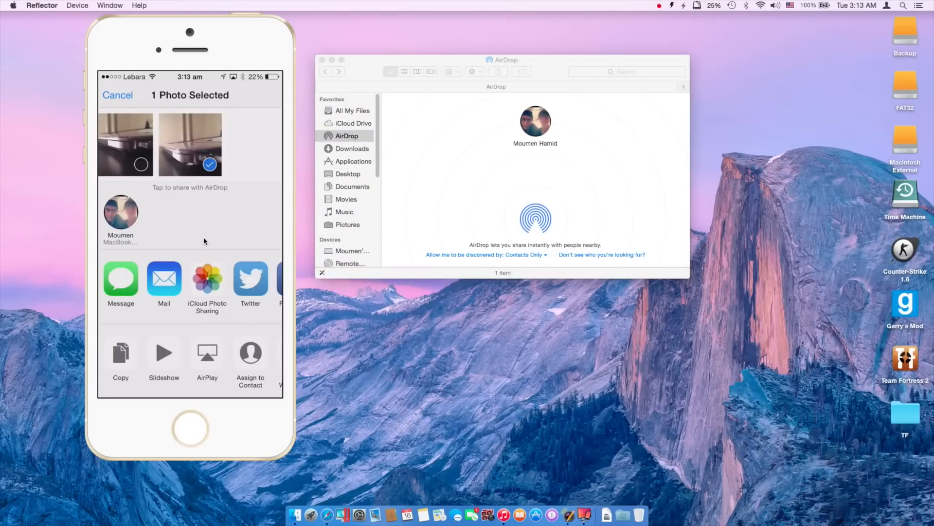
mouse_move(509, 111)
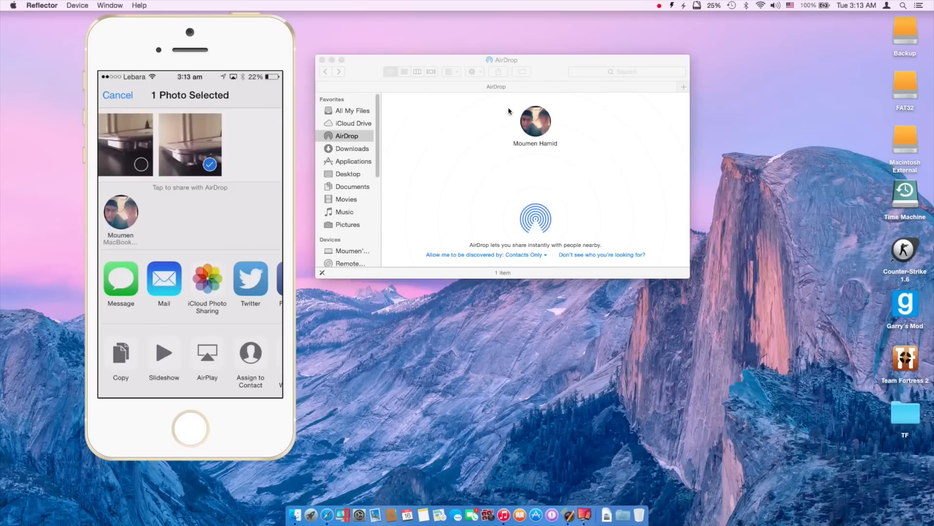
mouse_move(364, 80)
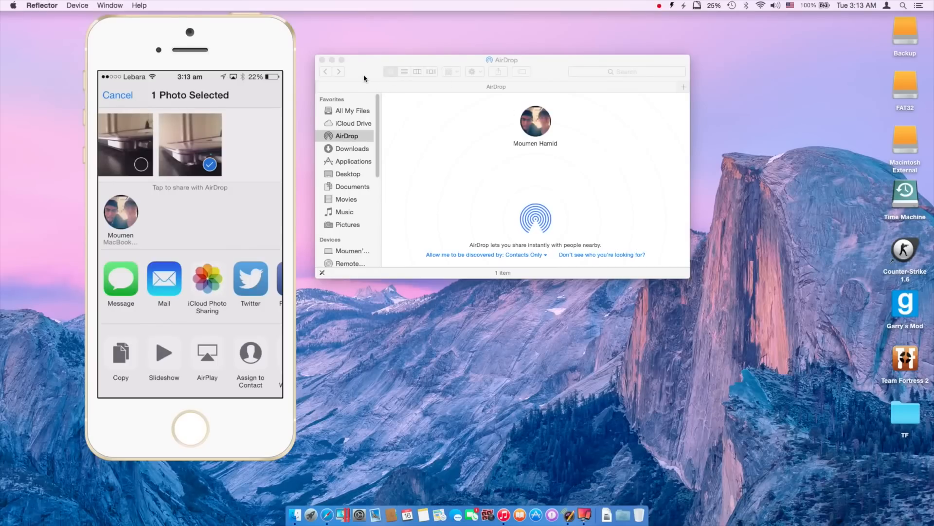
mouse_move(316, 65)
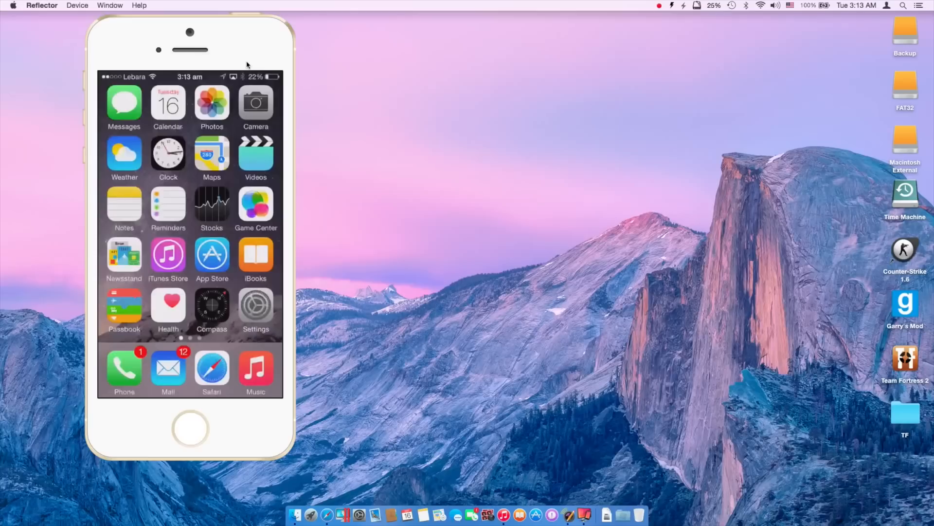
mouse_move(141, 358)
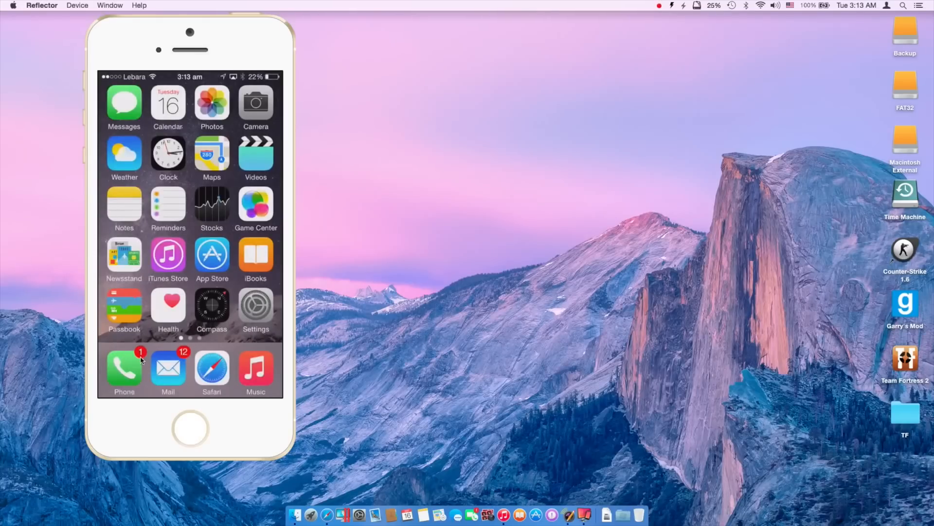
mouse_move(461, 492)
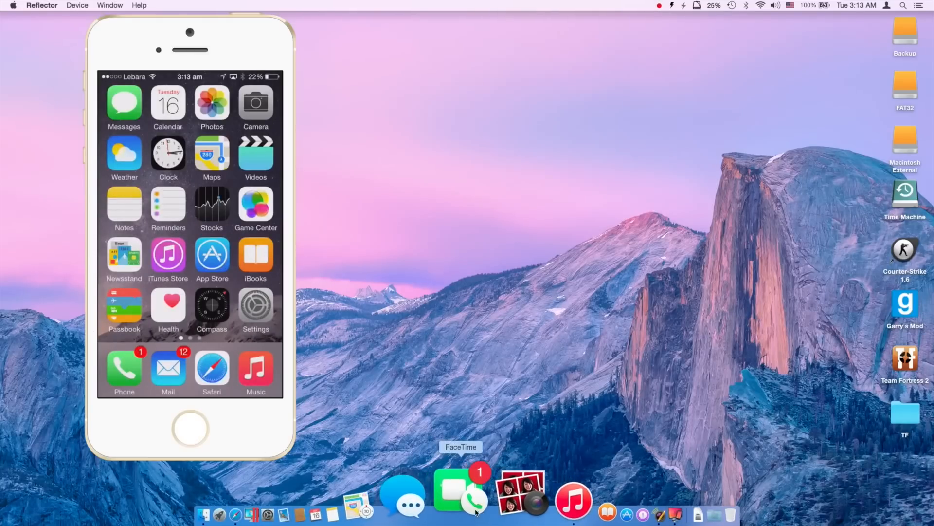
mouse_move(479, 489)
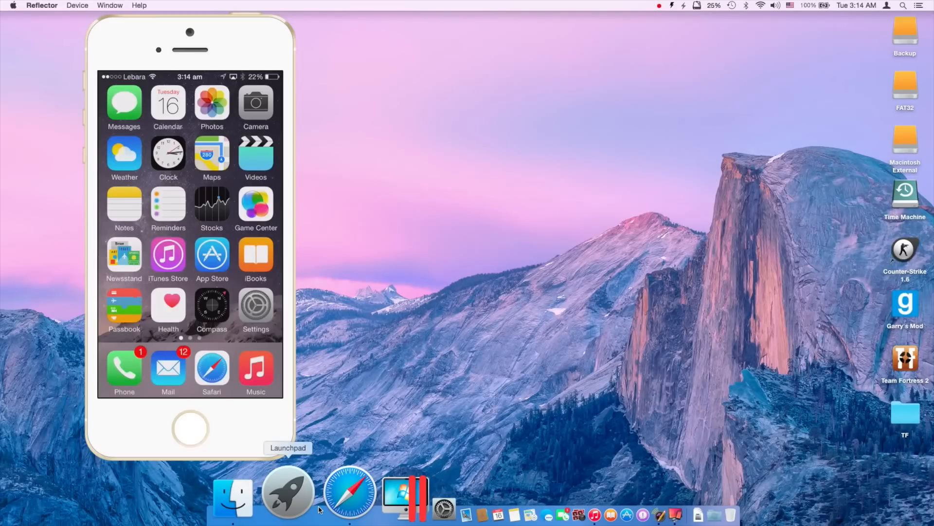
click(168, 107)
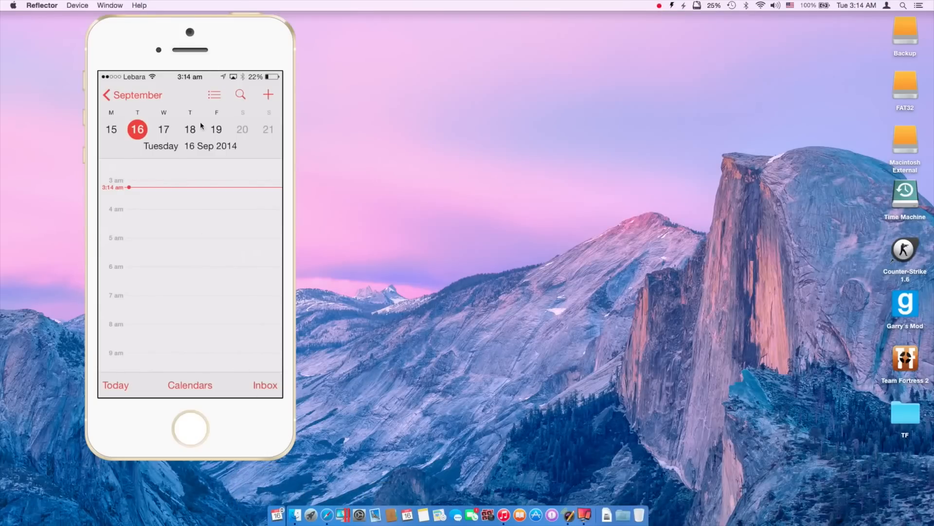
mouse_move(372, 373)
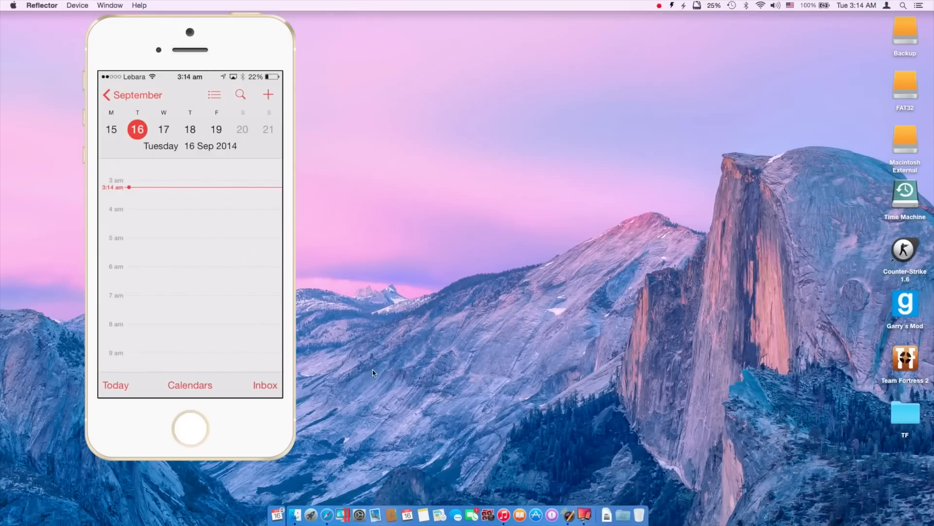
click(190, 428)
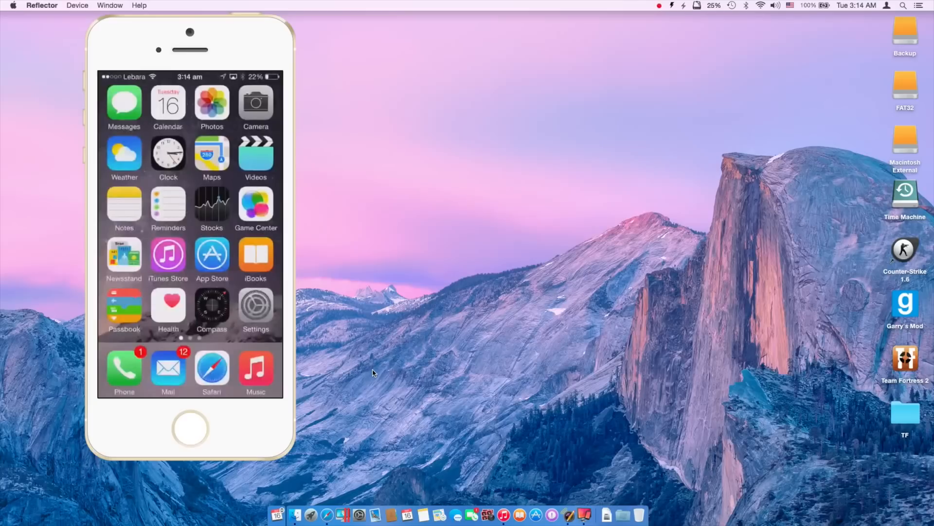
mouse_move(274, 521)
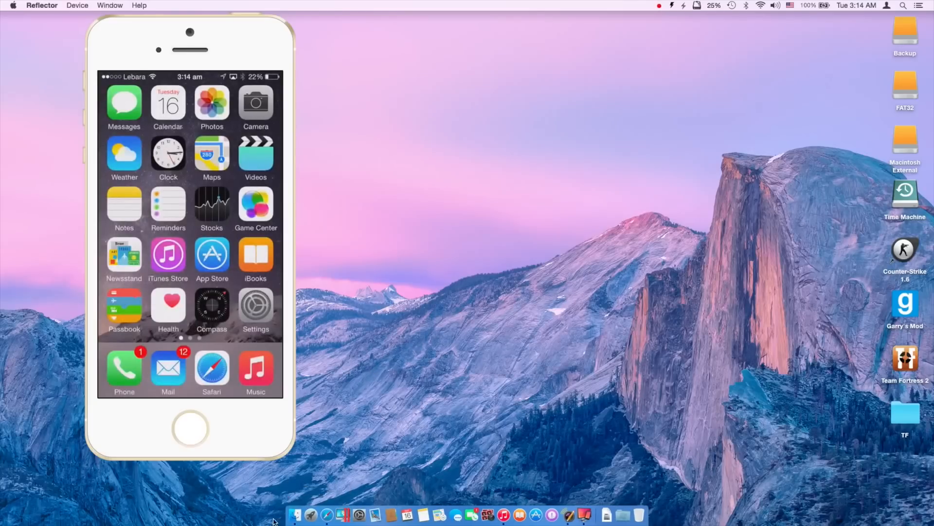
mouse_move(423, 491)
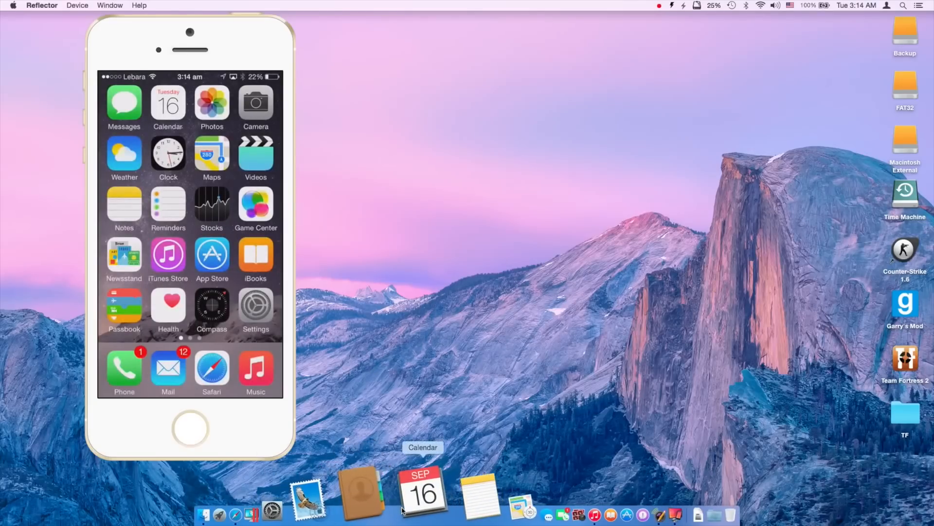
Open the Mac's Calendar at September 2014 and hand it off to the iPhone's Calendar
click(423, 492)
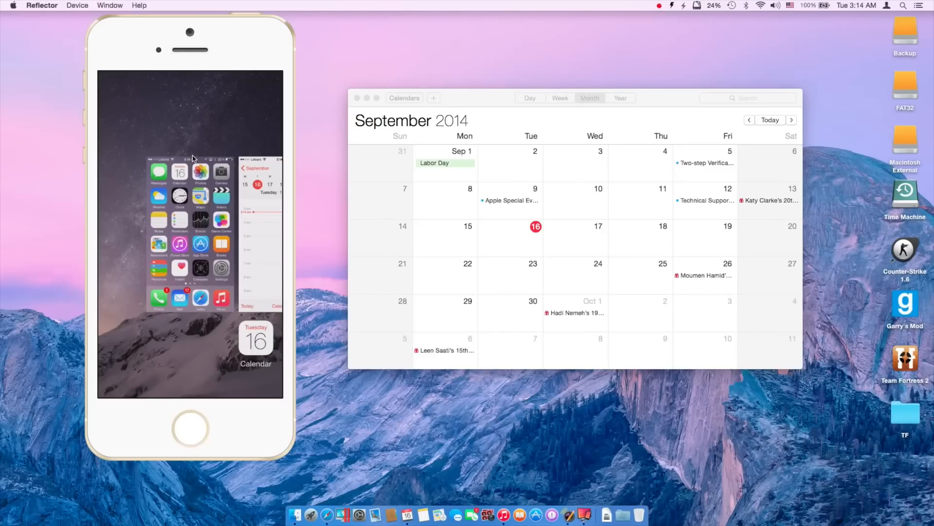
click(477, 98)
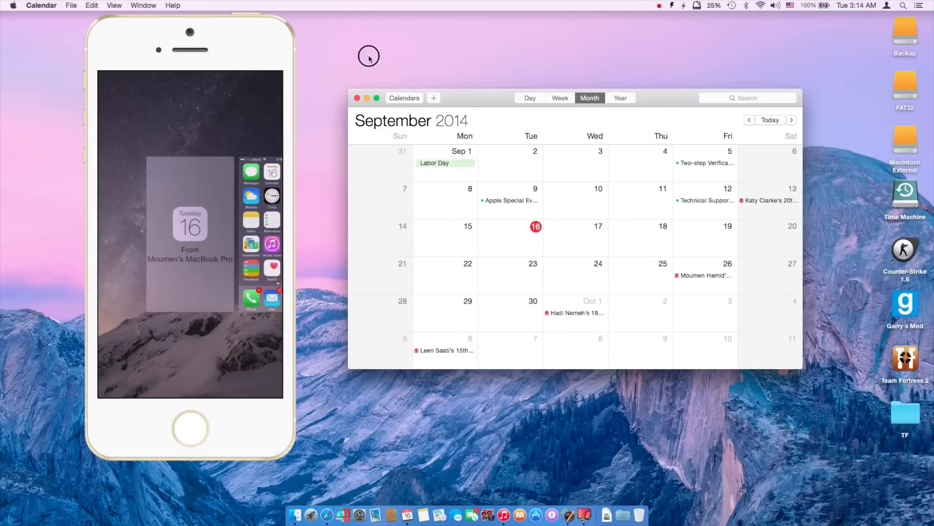
click(369, 58)
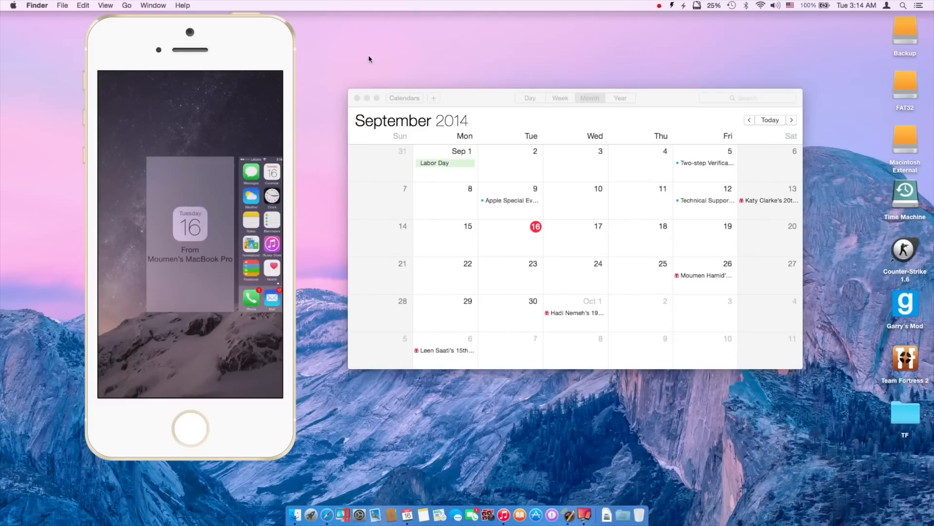
click(473, 98)
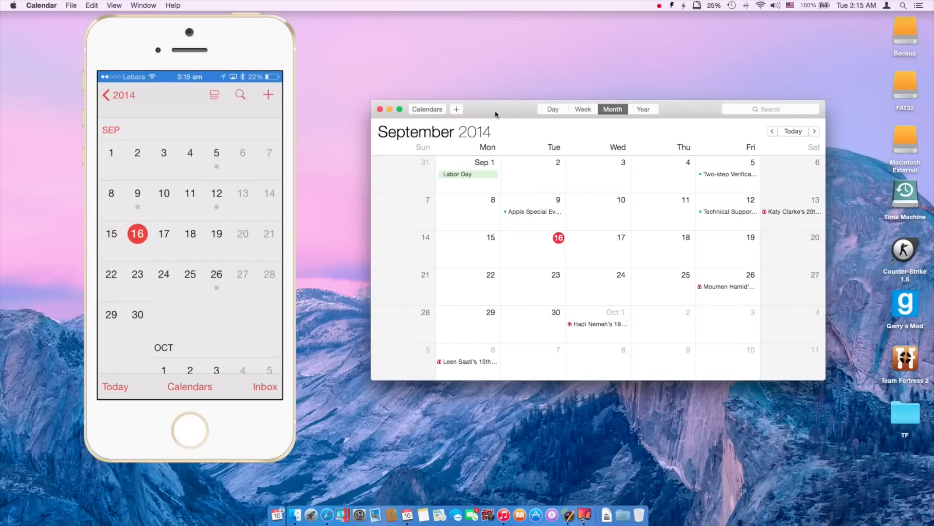
Return the mirrored iPhone from Calendar to its home screen, leaving the Mac Calendar open
click(189, 429)
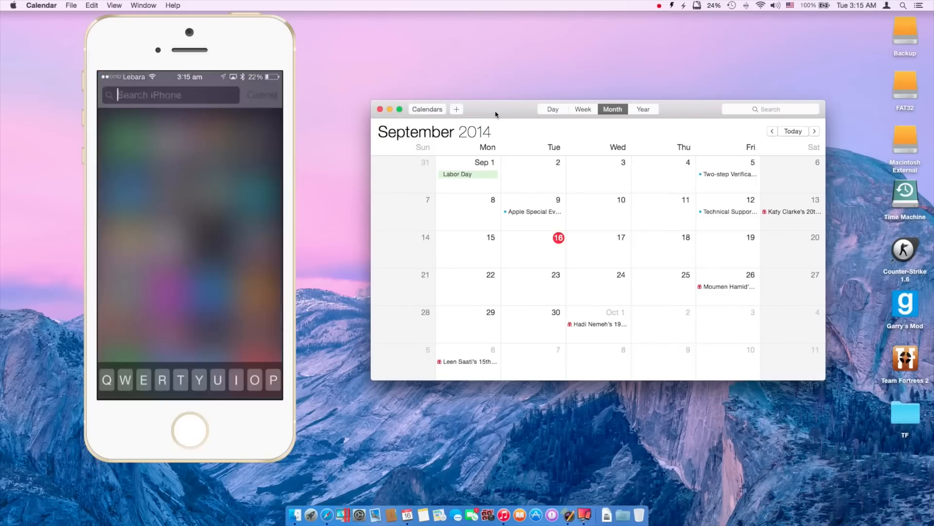
click(189, 430)
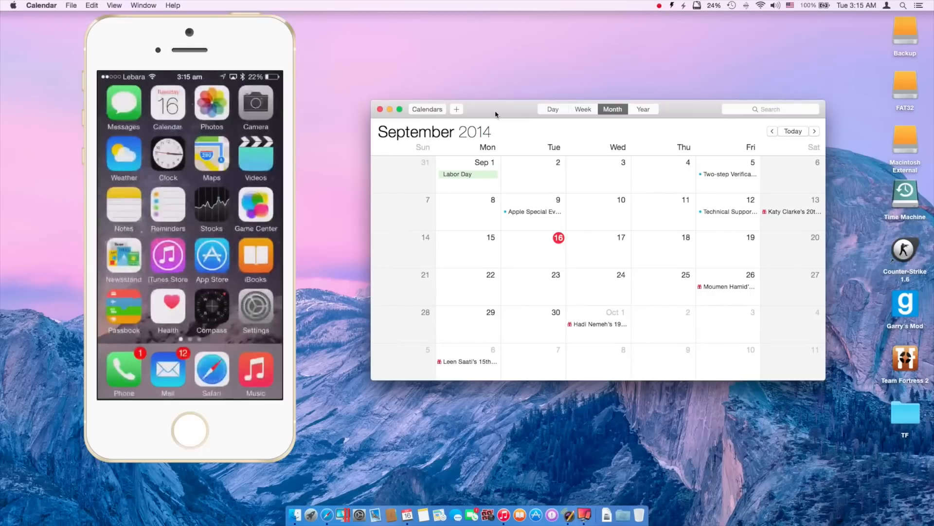